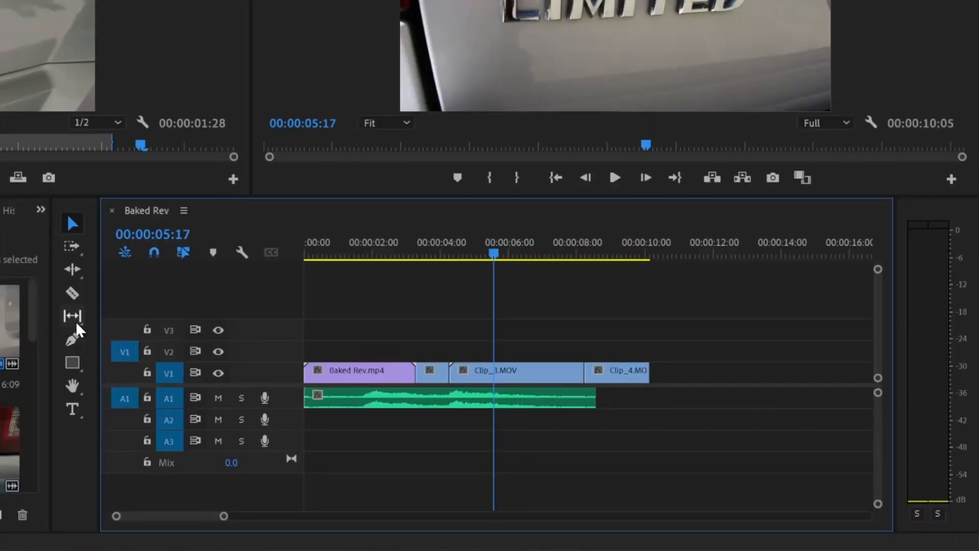
Step: Load Clip_1.MOV into the Source Monitor and cue it back to about 00:00:01:02
{"action": "left_click", "coordinate": [72, 316]}
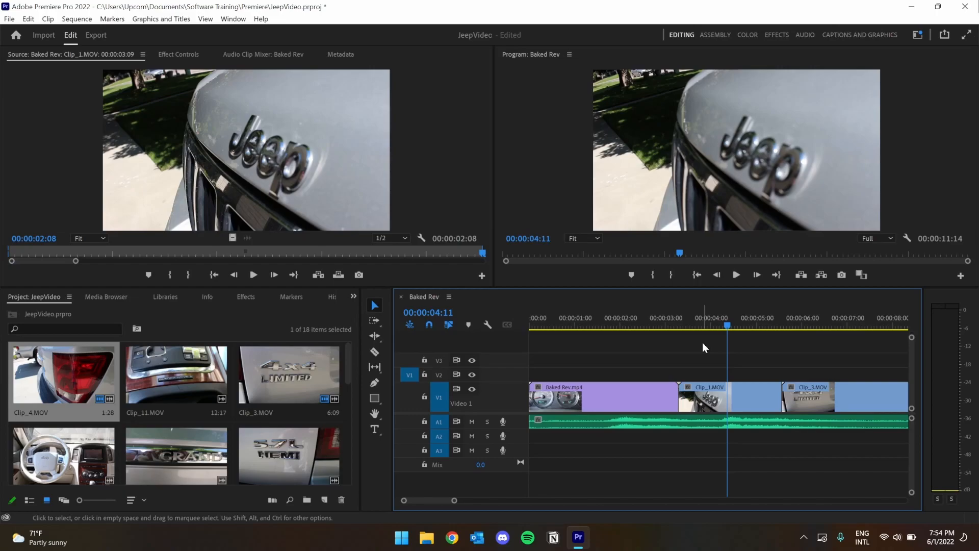
{"action": "mouse_move", "coordinate": [730, 414]}
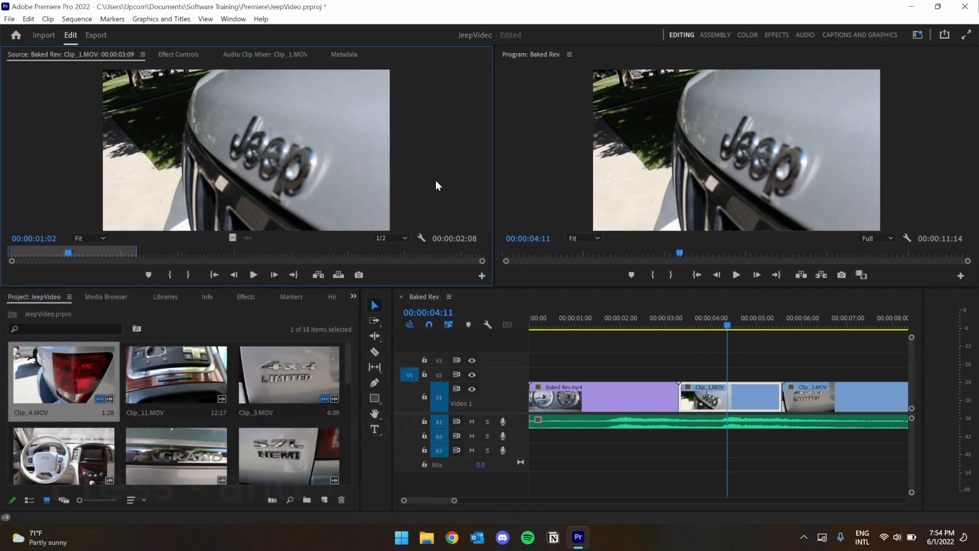
{"action": "mouse_move", "coordinate": [82, 271]}
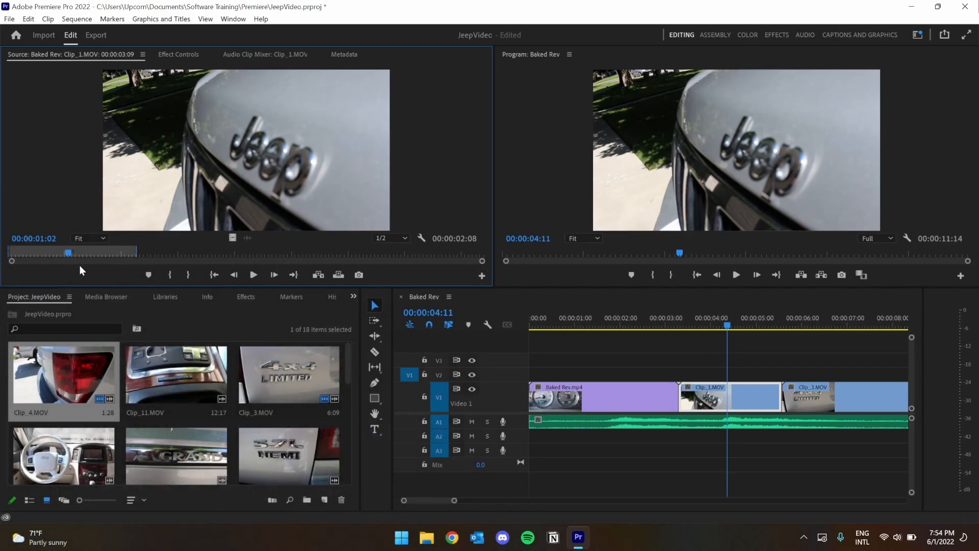
{"action": "mouse_move", "coordinate": [475, 265]}
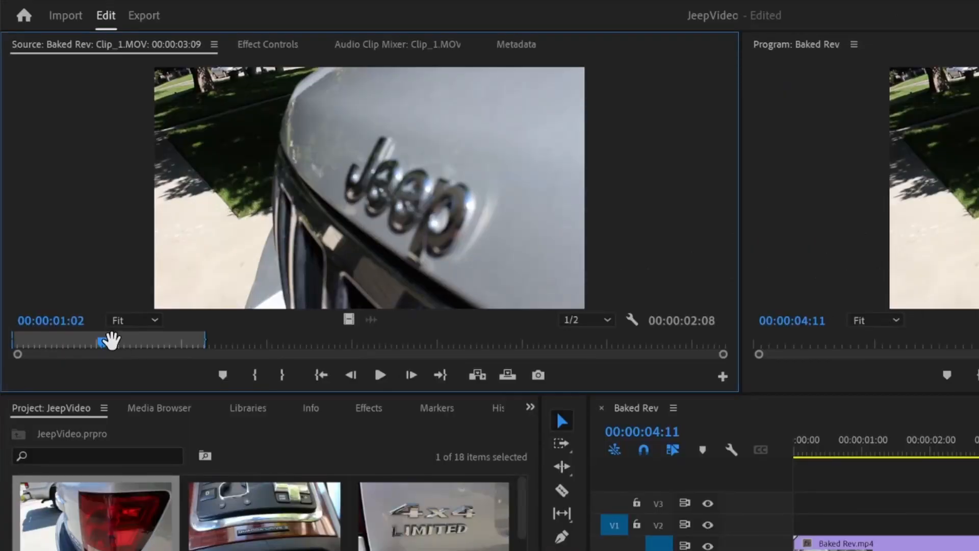
{"action": "left_click_drag", "start_coordinate": [112, 343], "coordinate": [223, 344]}
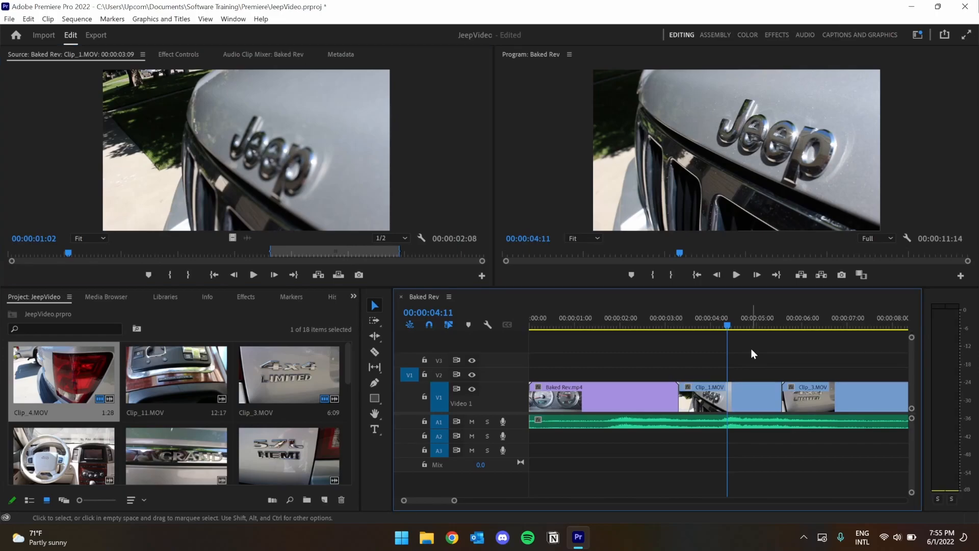
Step: With the Slip tool, slip Clip_1.MOV about 28 frames to earlier footage, keeping position and length
{"action": "left_click", "coordinate": [374, 367]}
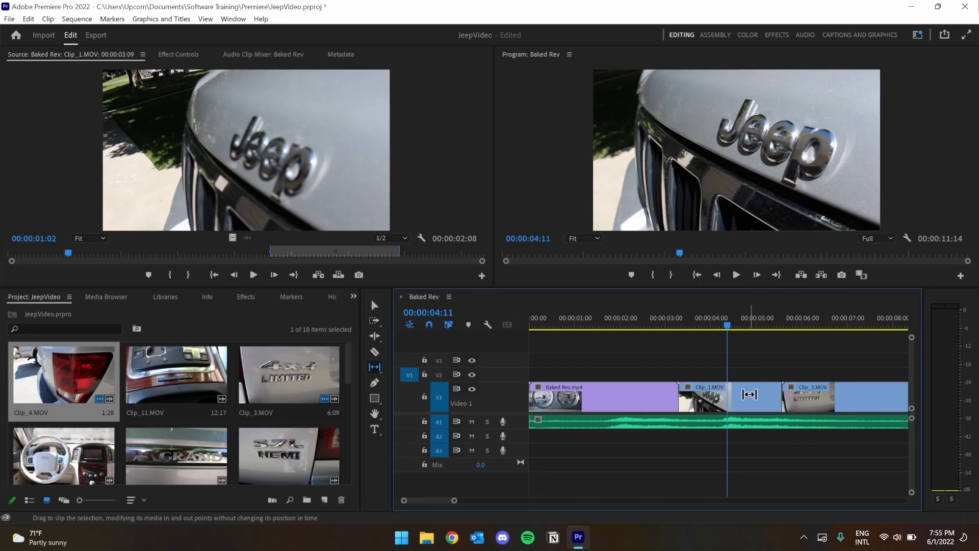
{"action": "left_click_drag", "start_coordinate": [750, 394], "coordinate": [699, 393]}
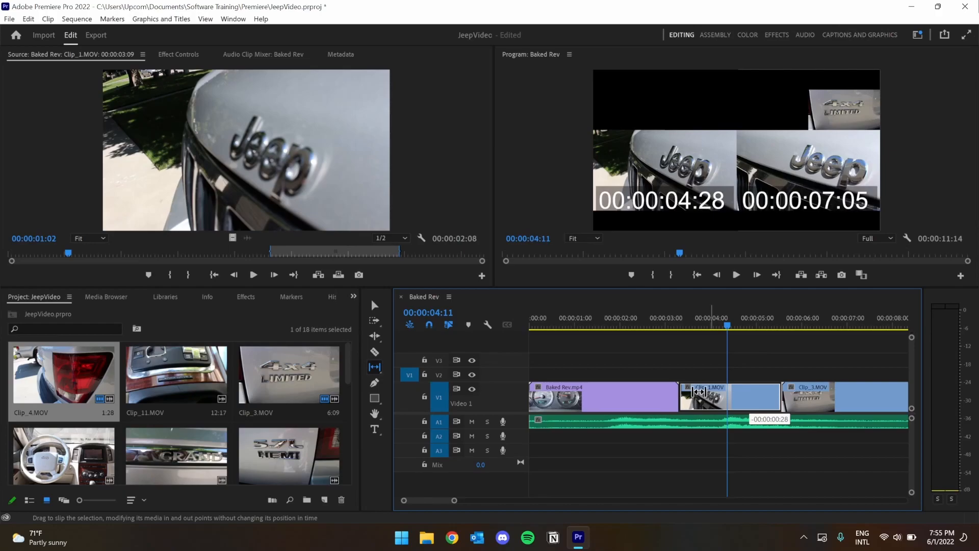
{"action": "left_click_drag", "start_coordinate": [703, 392], "coordinate": [668, 387]}
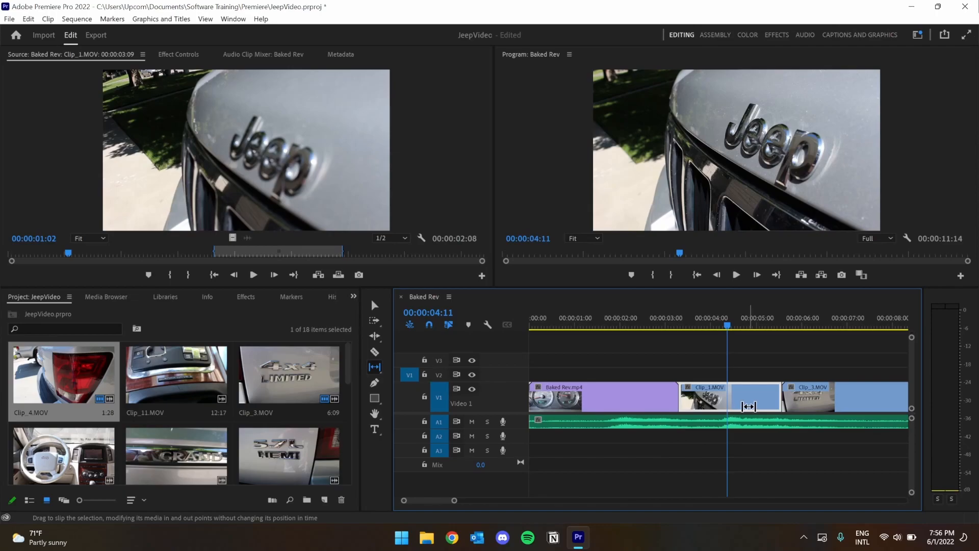
{"action": "mouse_move", "coordinate": [749, 406]}
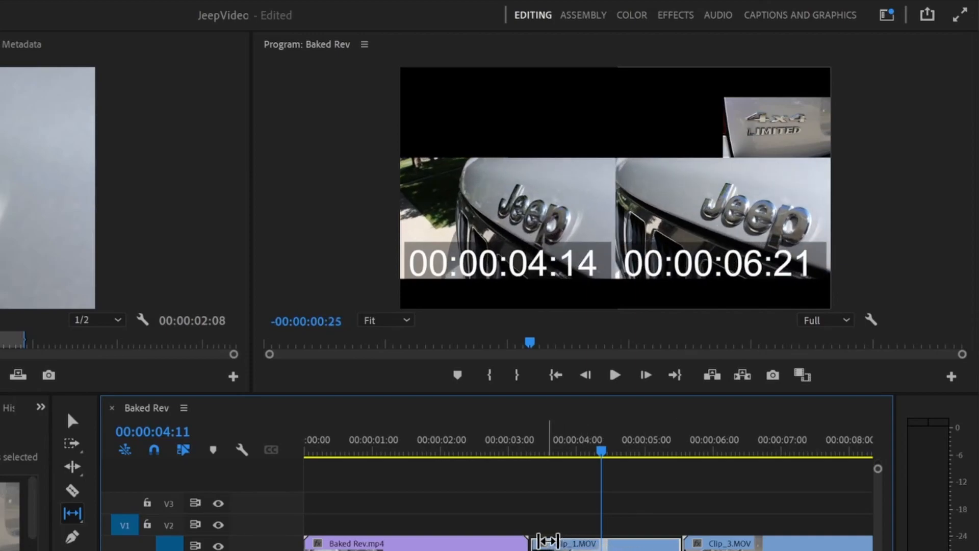
Step: Slip Clip_1.MOV a further 25 frames or so toward earlier footage
{"action": "left_click_drag", "start_coordinate": [547, 539], "coordinate": [643, 539]}
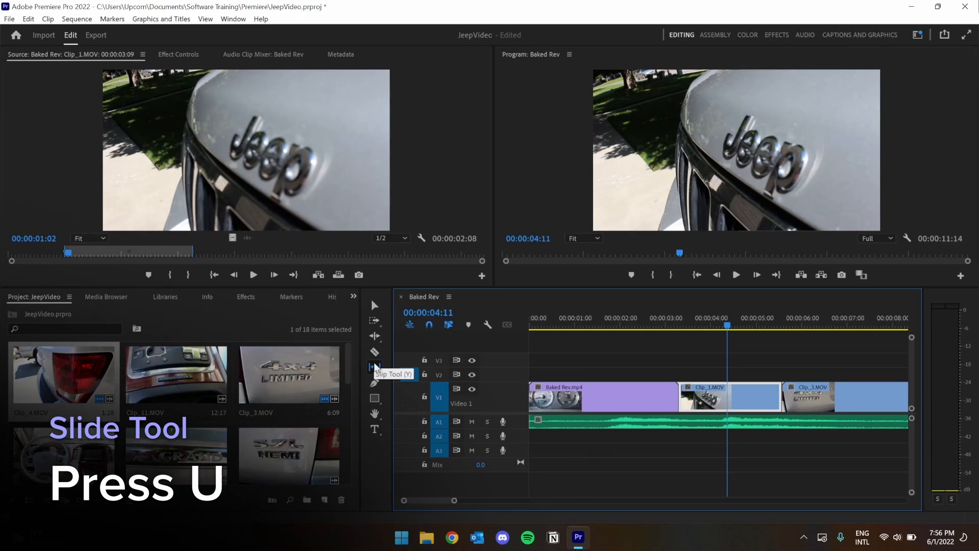
Step: With the Slide tool, slide Clip_3.MOV about 1 second 6 frames earlier between Clip_1 and Clip_4
{"action": "left_click", "coordinate": [375, 366]}
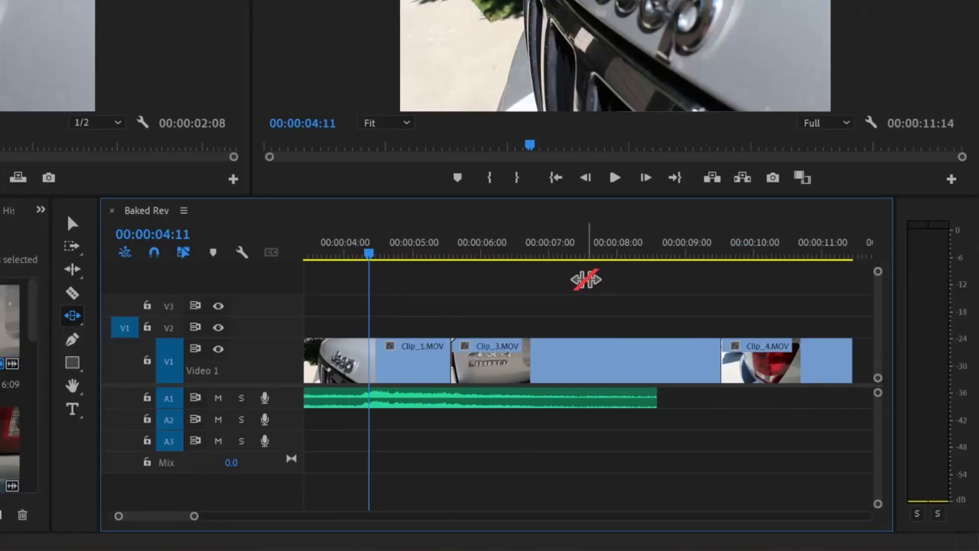
{"action": "mouse_move", "coordinate": [610, 365]}
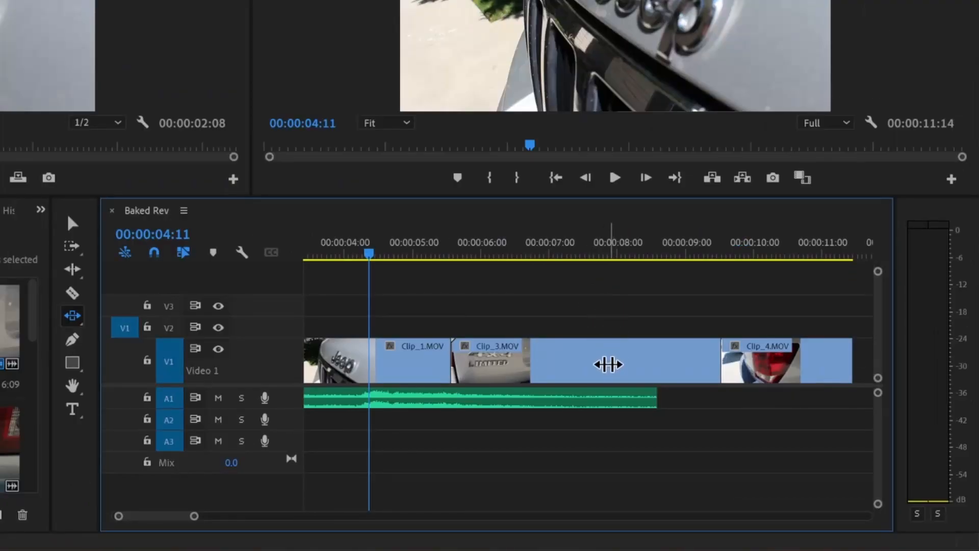
{"action": "left_click_drag", "start_coordinate": [609, 365], "coordinate": [528, 357]}
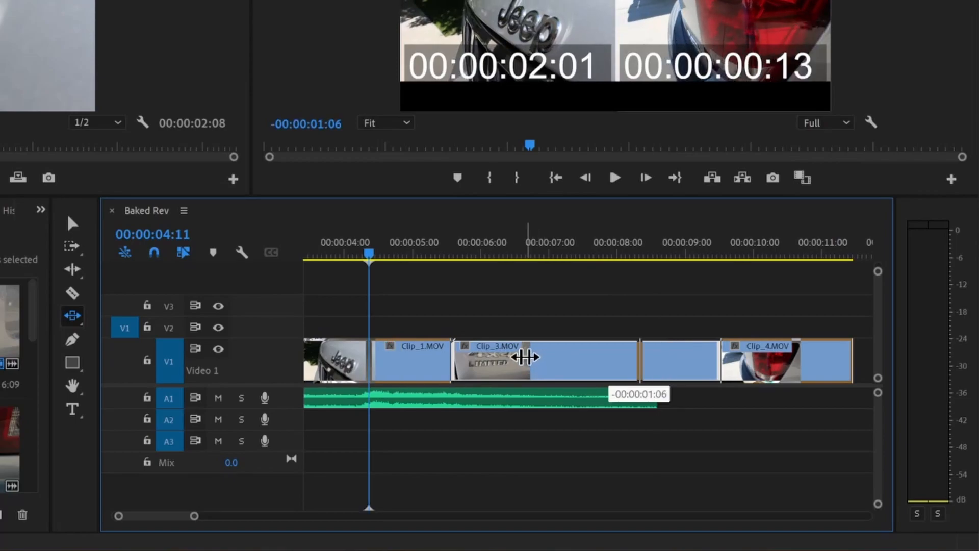
{"action": "left_click_drag", "start_coordinate": [528, 357], "coordinate": [485, 357]}
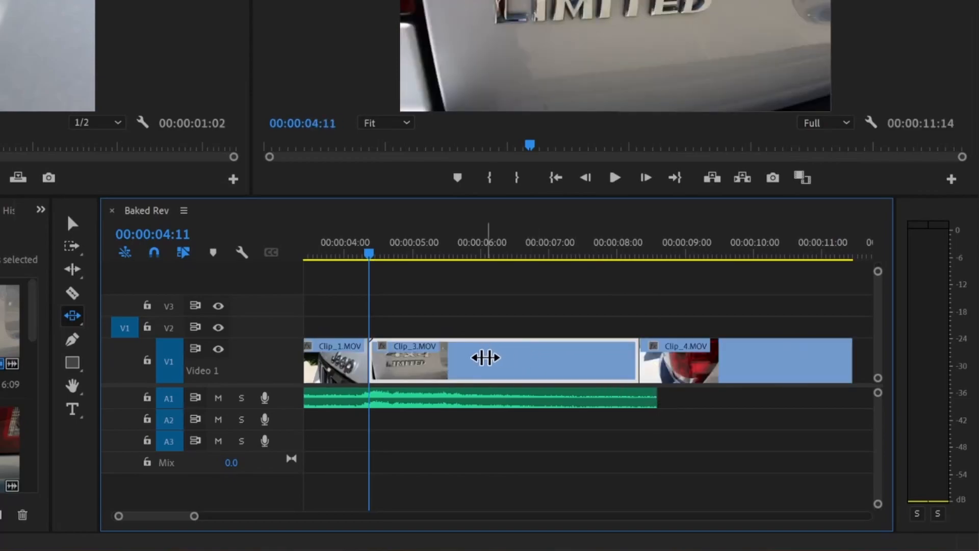